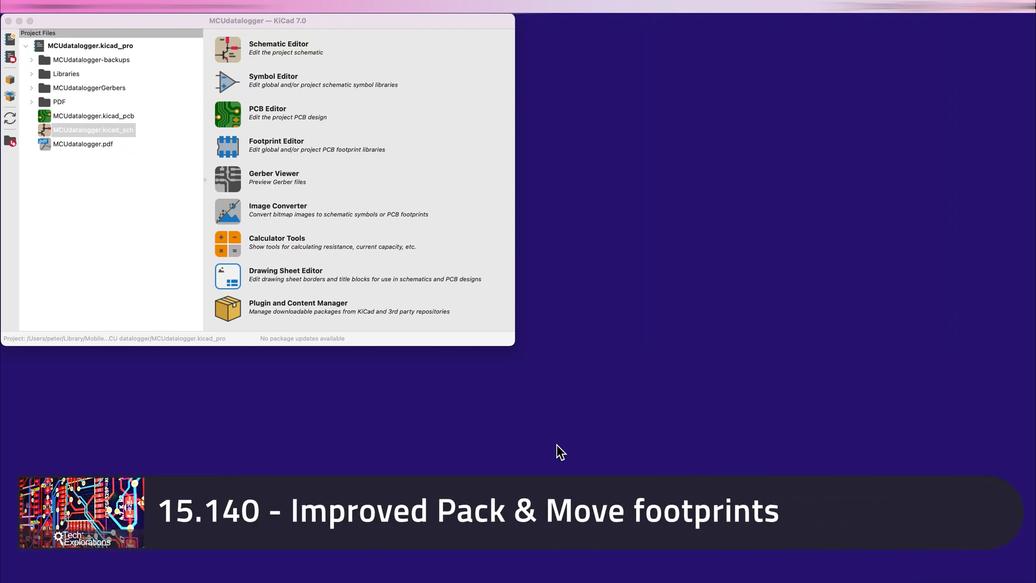
mouse_move(554, 453)
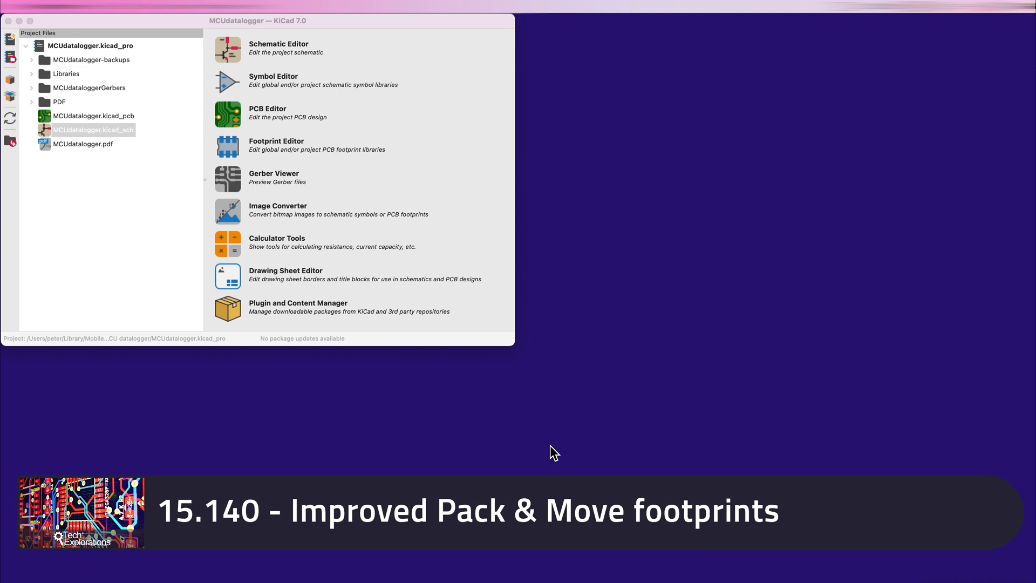
mouse_move(488, 401)
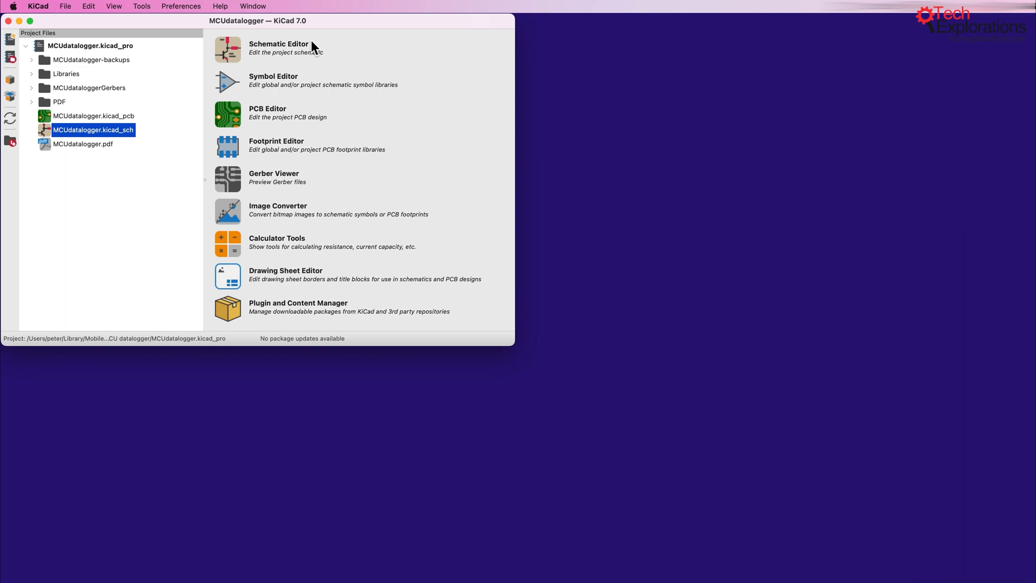
mouse_move(312, 42)
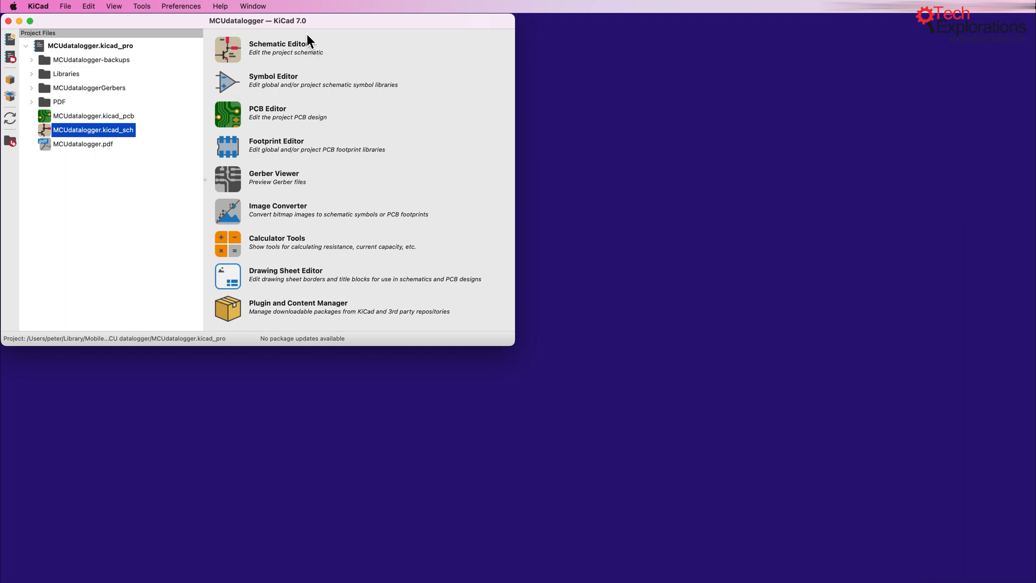
mouse_move(334, 60)
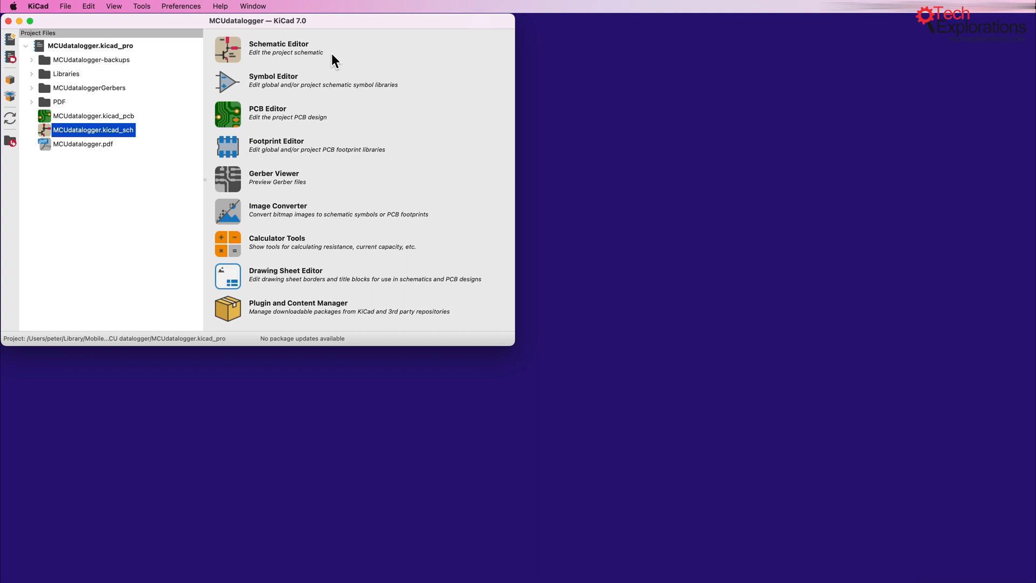
mouse_move(230, 33)
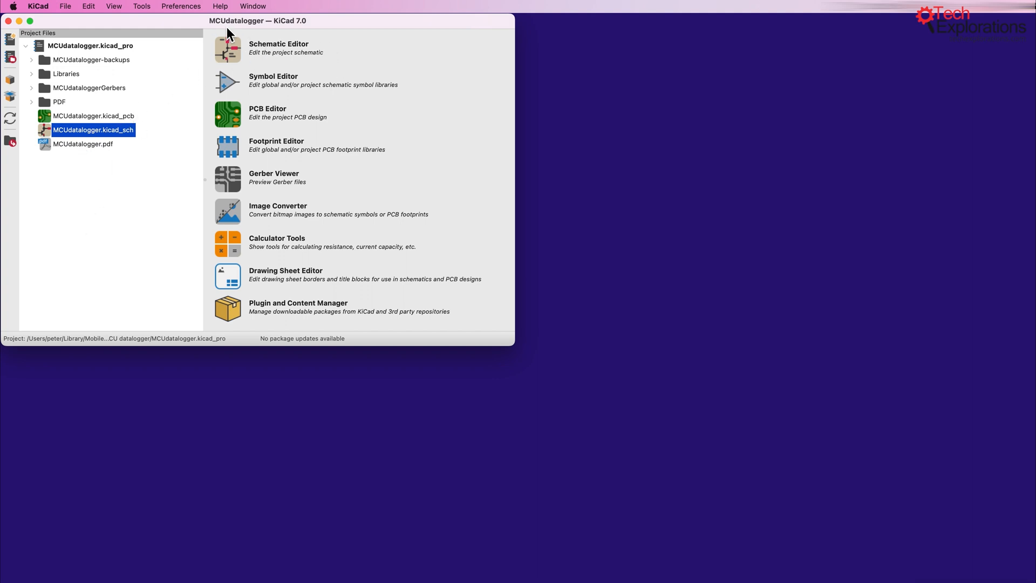
mouse_move(240, 52)
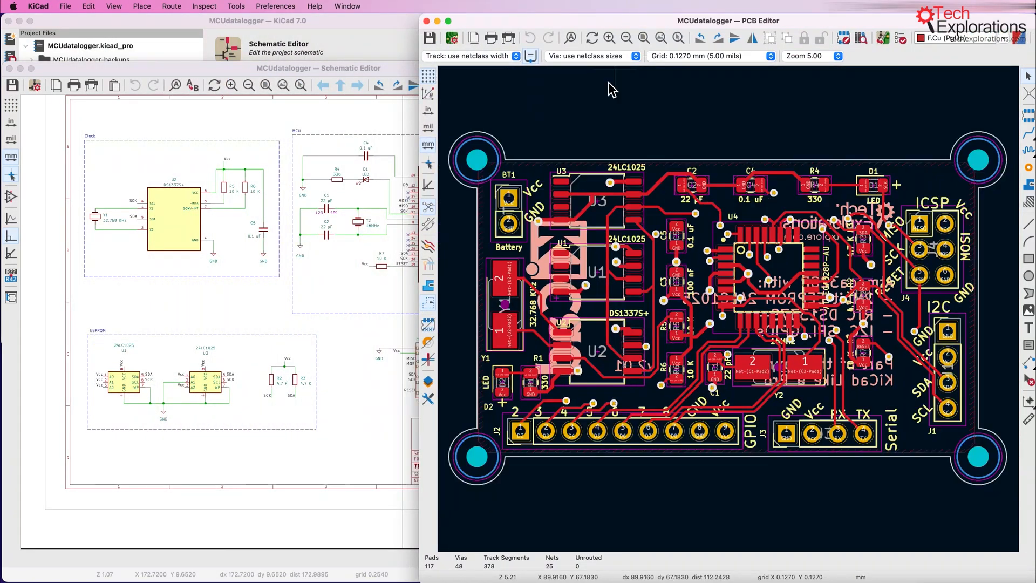
mouse_move(571, 216)
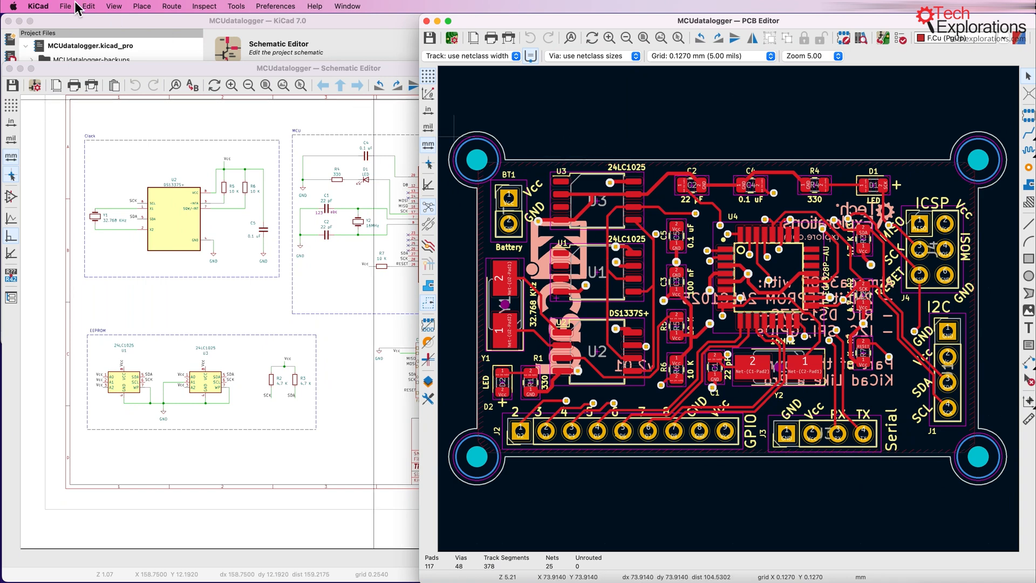
- Use Global Deletions to remove all footprints, tracks and vias, text and zones
click(88, 6)
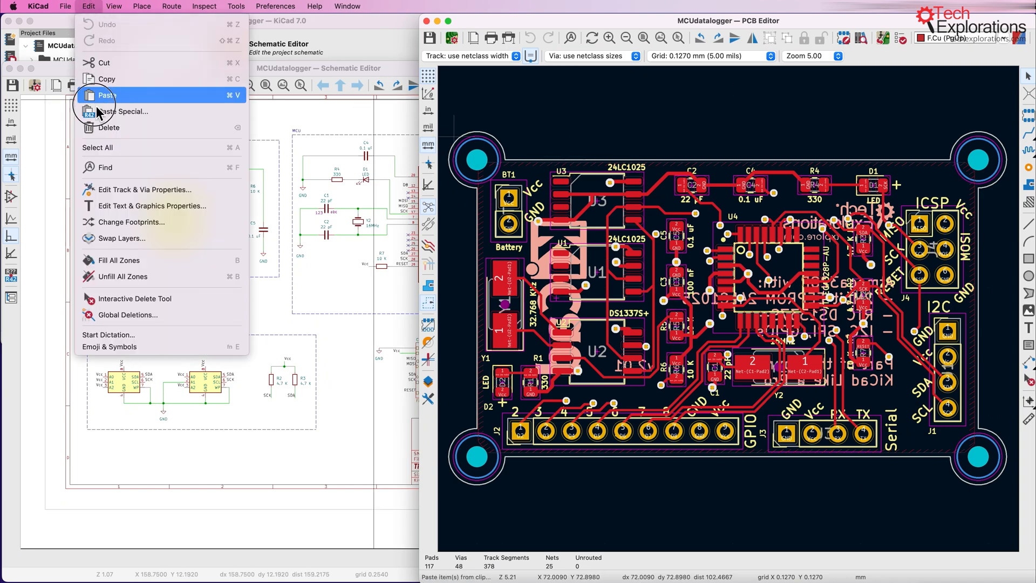
mouse_move(127, 315)
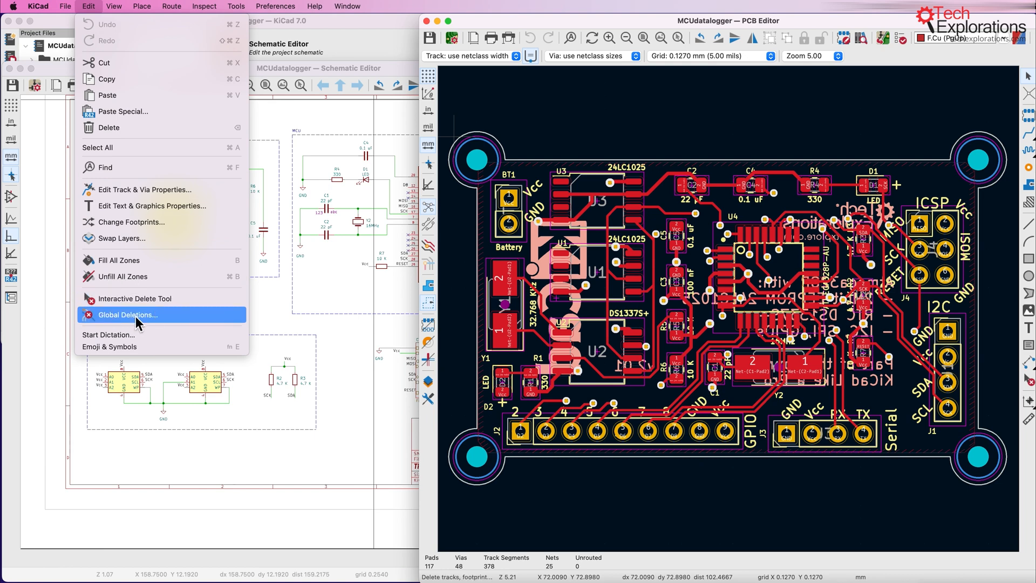
click(128, 315)
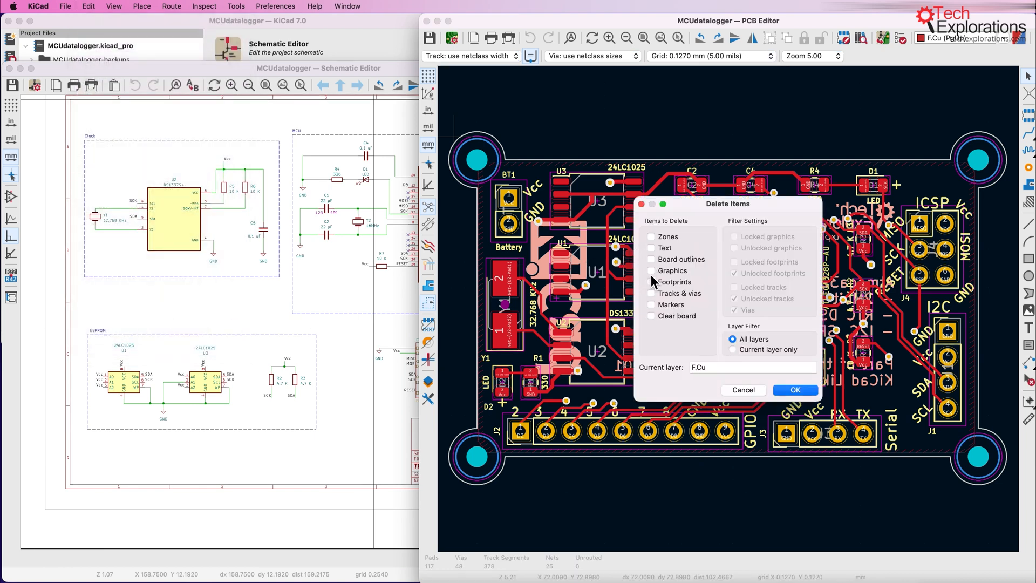
click(651, 281)
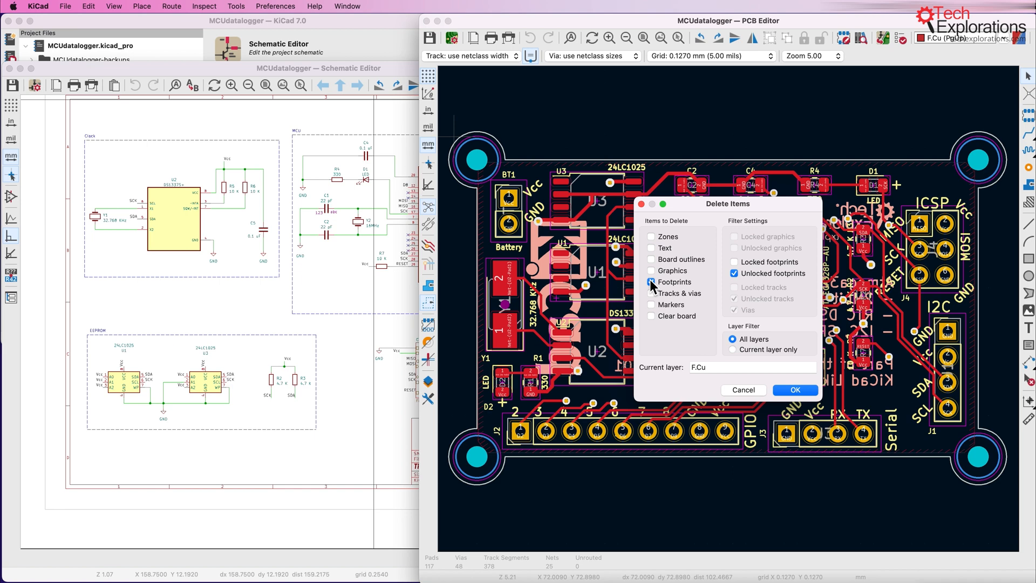
click(651, 293)
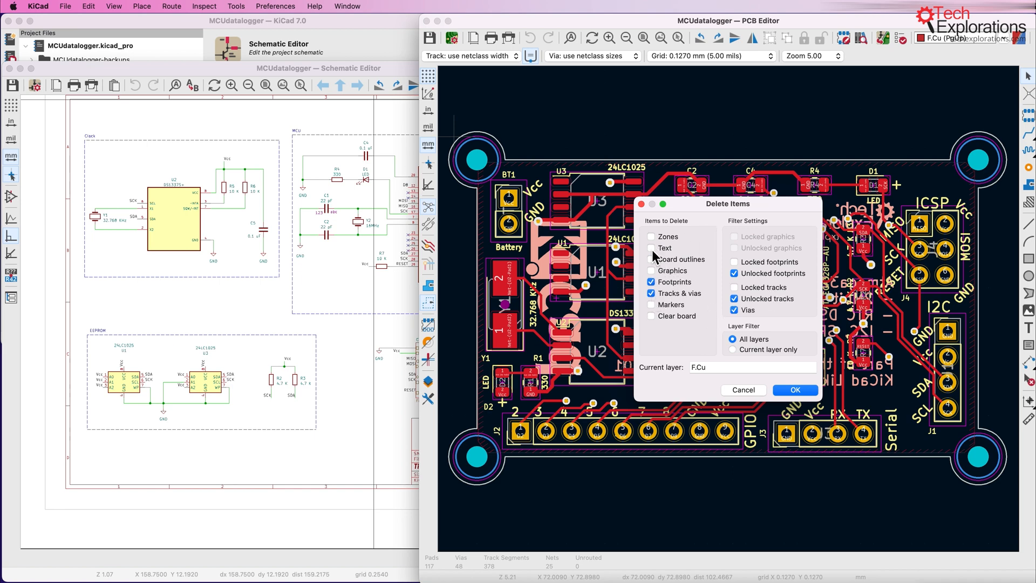
click(652, 248)
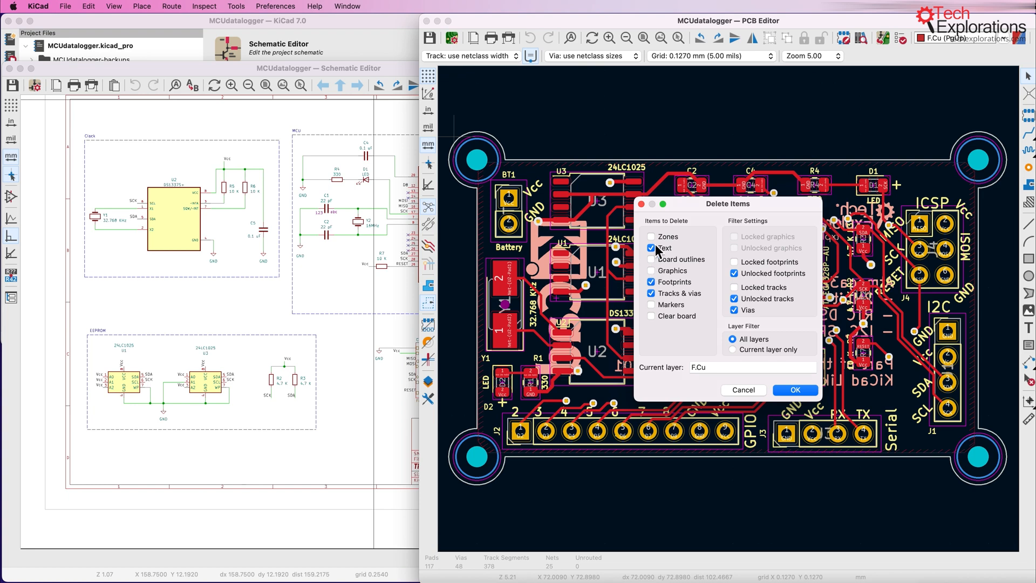
click(651, 236)
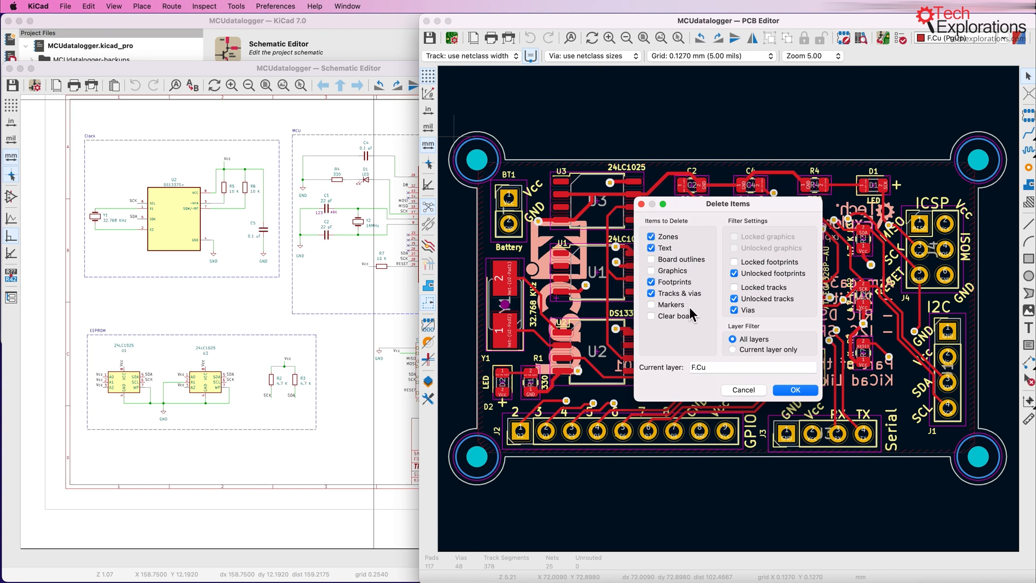
mouse_move(707, 331)
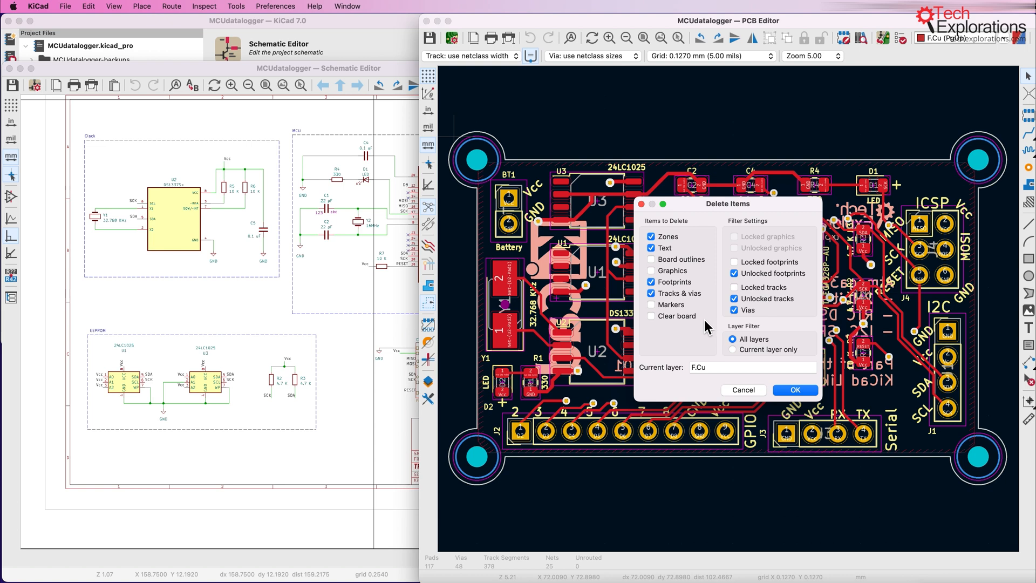
click(794, 390)
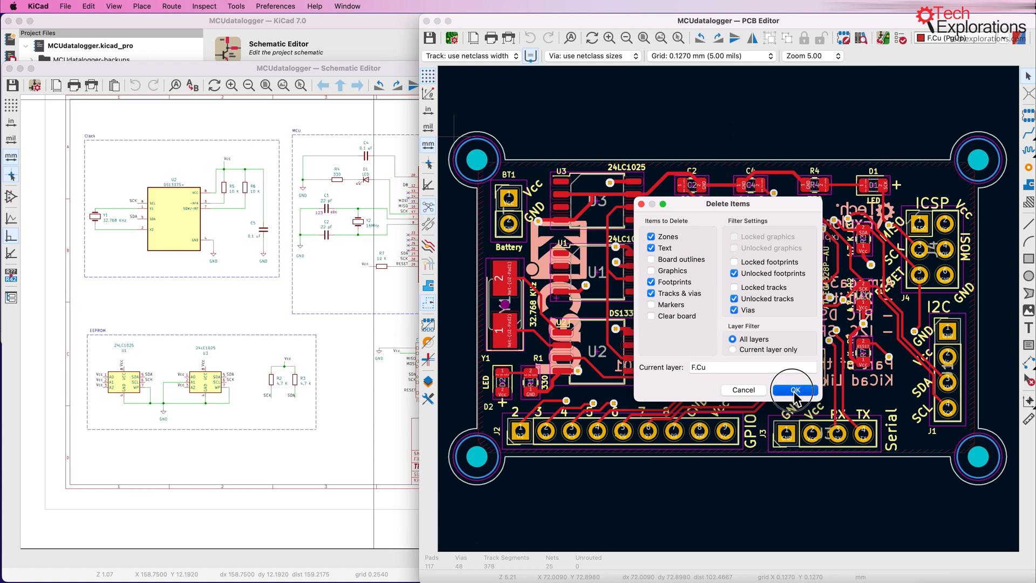
click(792, 390)
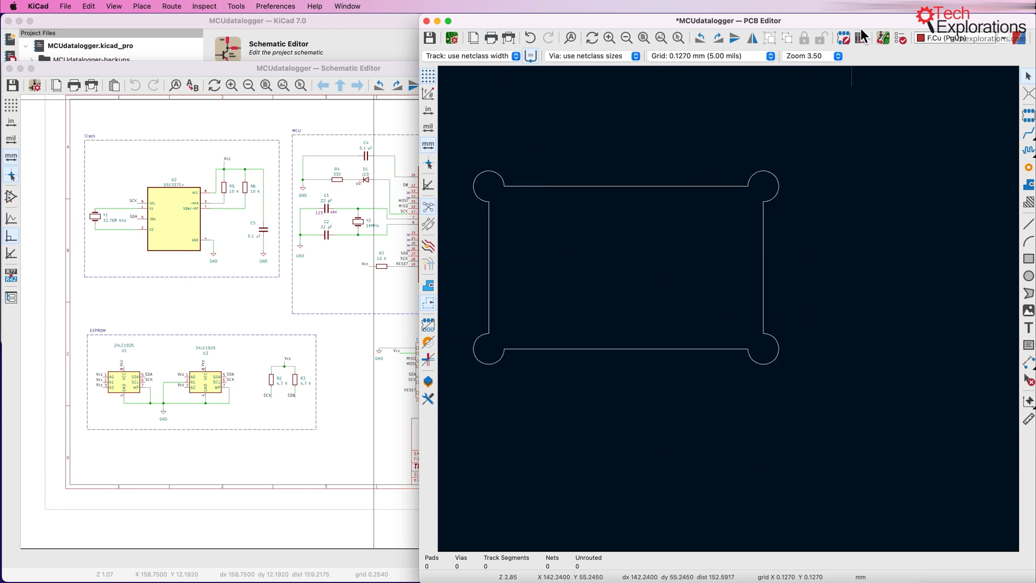
mouse_move(882, 67)
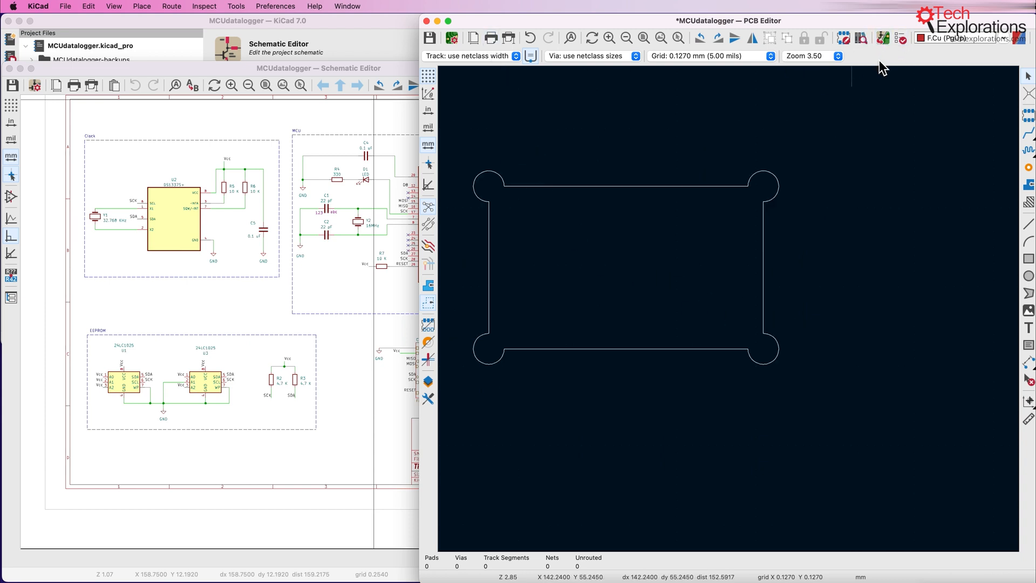
mouse_move(888, 101)
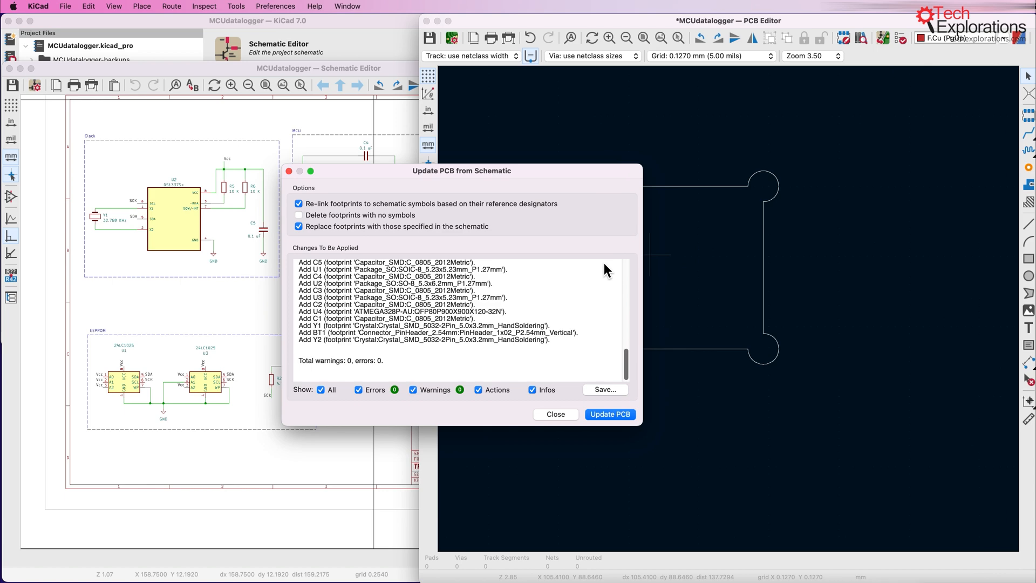
- Close the Update PCB from Schematic report after the changes are applied
click(609, 414)
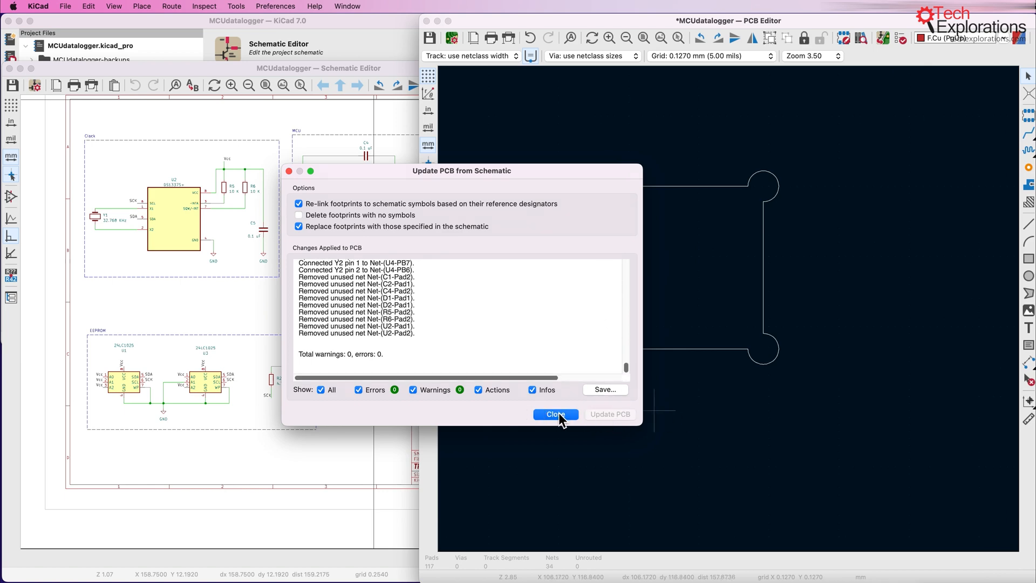
click(555, 414)
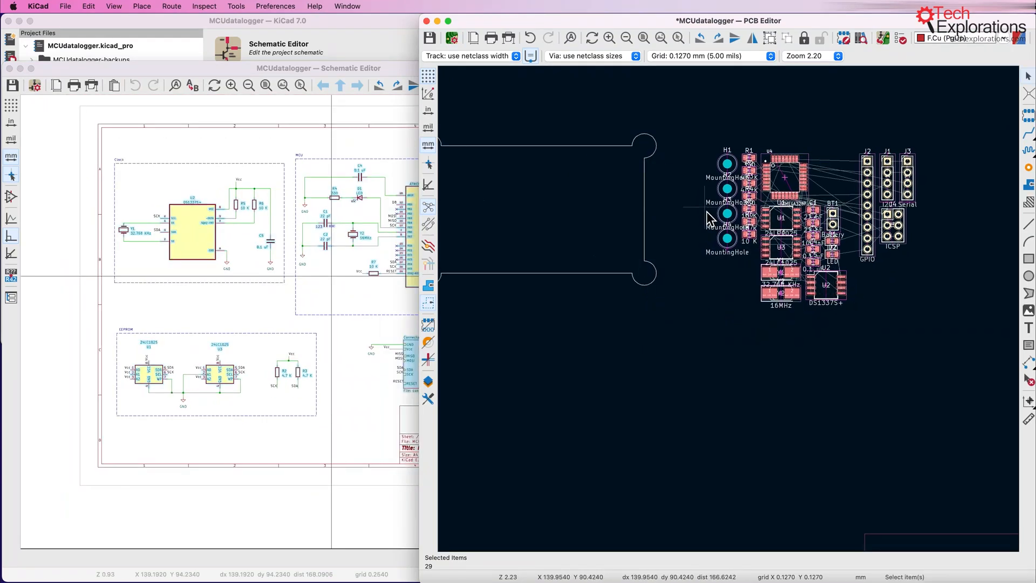
mouse_move(704, 135)
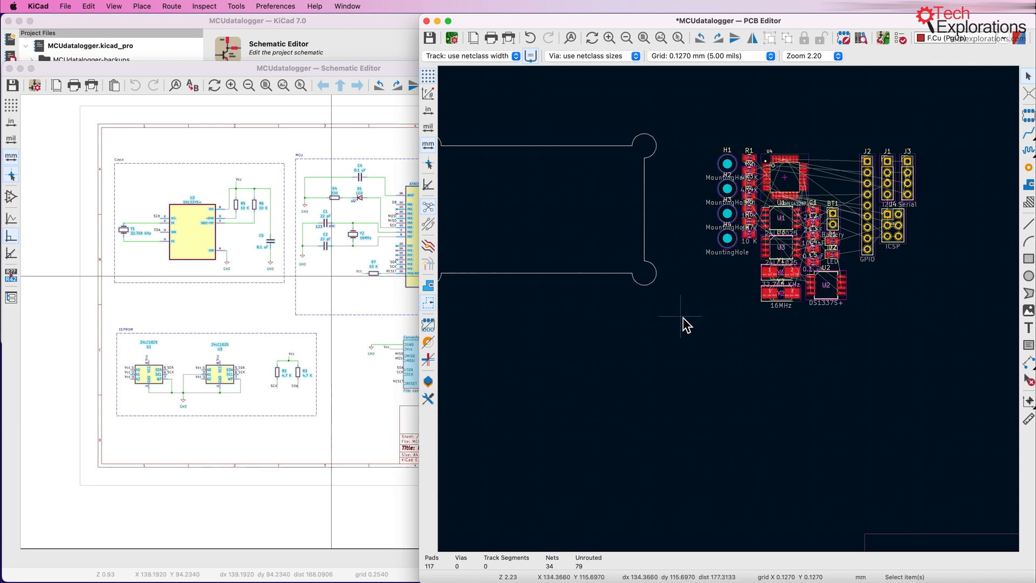
mouse_move(708, 212)
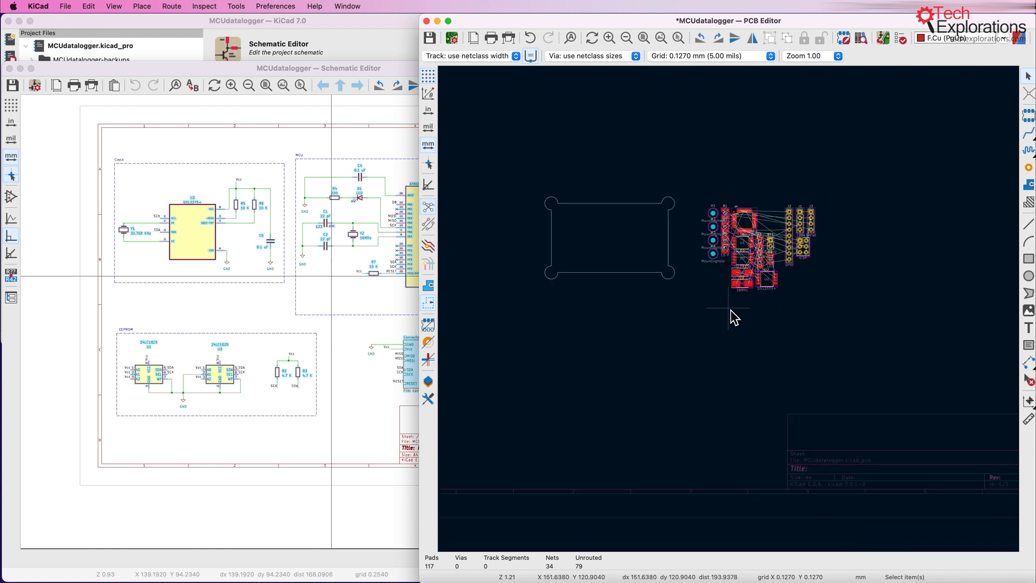
mouse_move(762, 251)
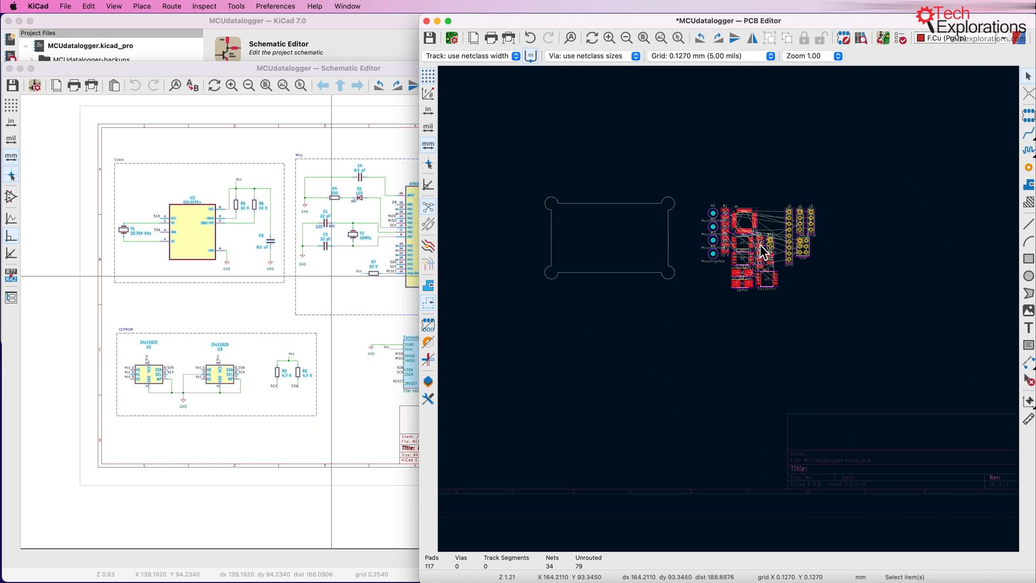
- Zoom out to view the imported footprint cluster beside the board outline
scroll(down, 3)
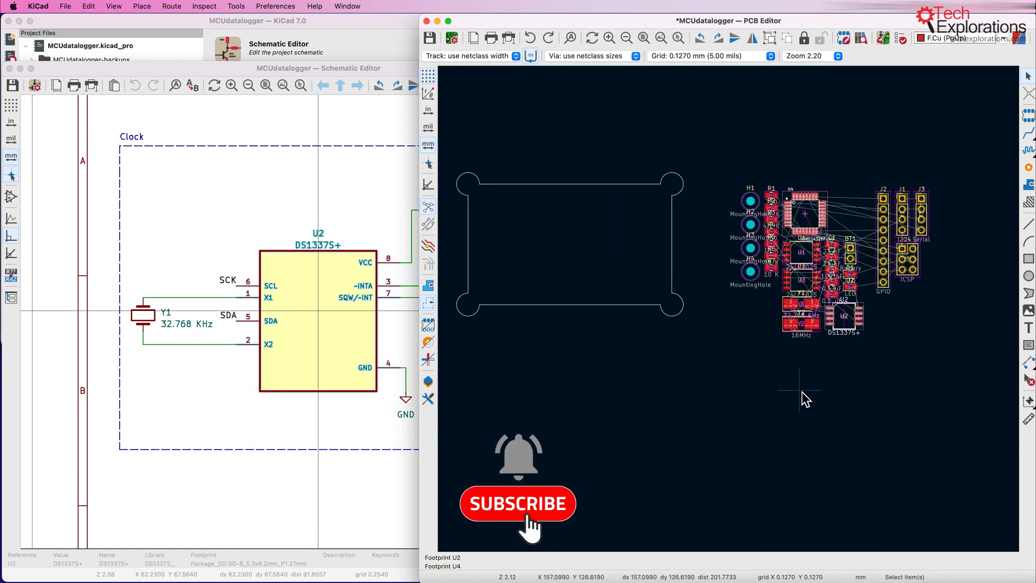
click(517, 504)
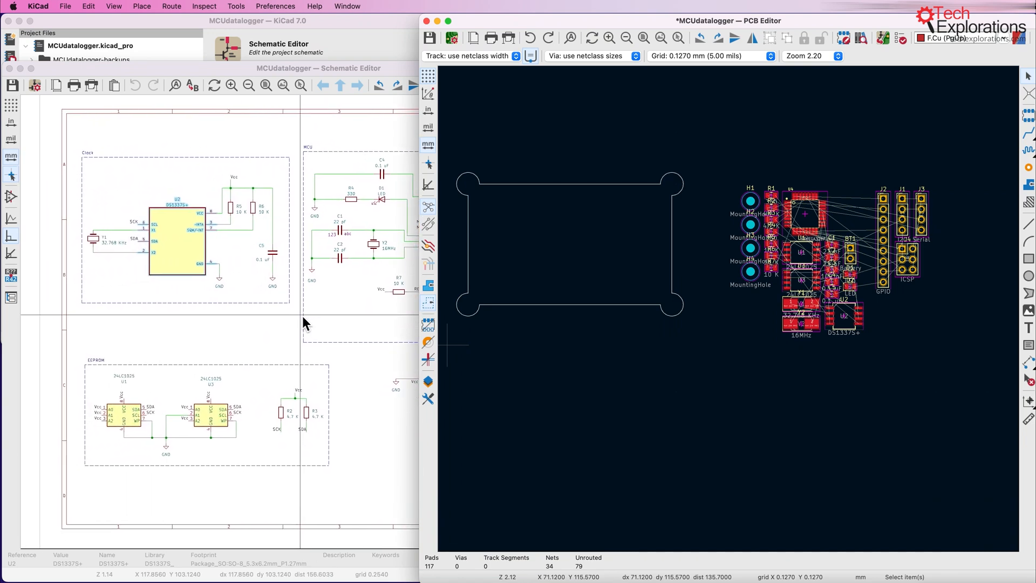
mouse_move(317, 326)
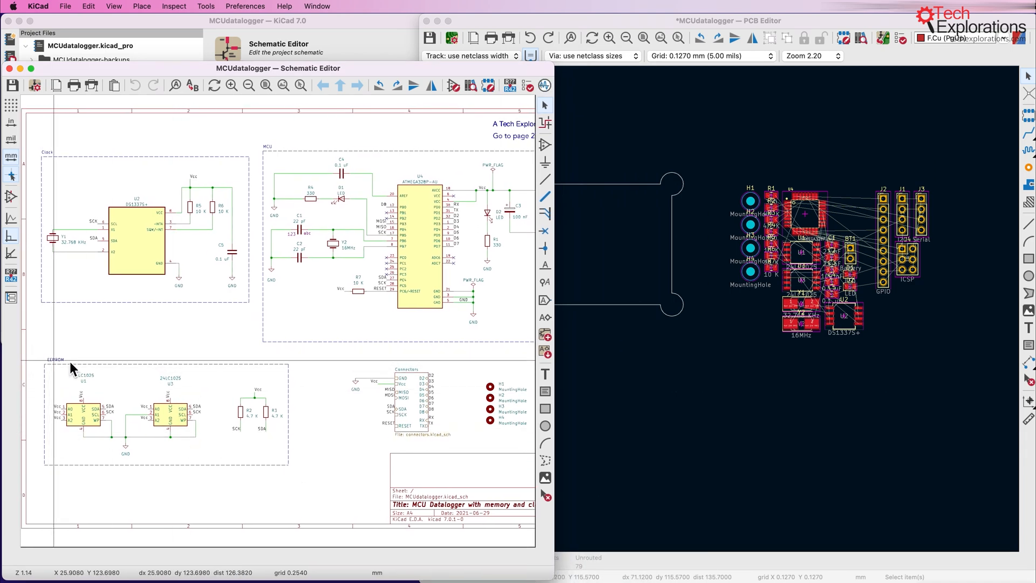
mouse_move(53, 375)
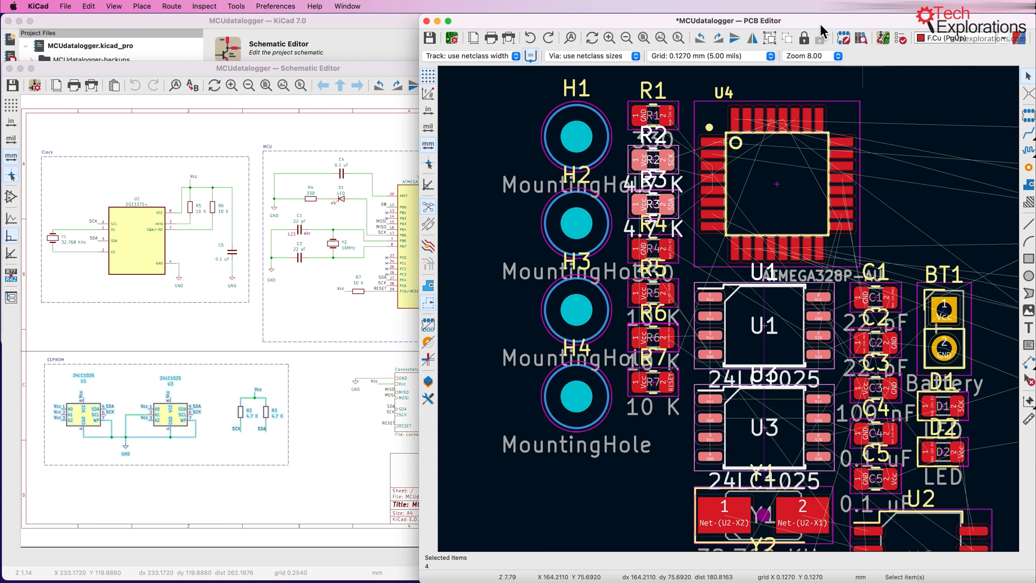
mouse_move(759, 226)
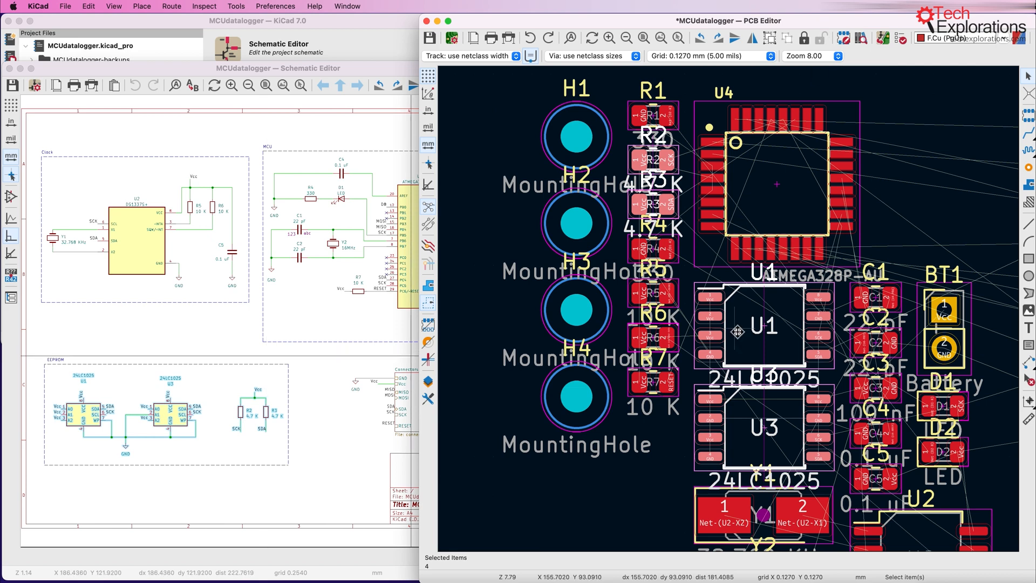
mouse_move(731, 444)
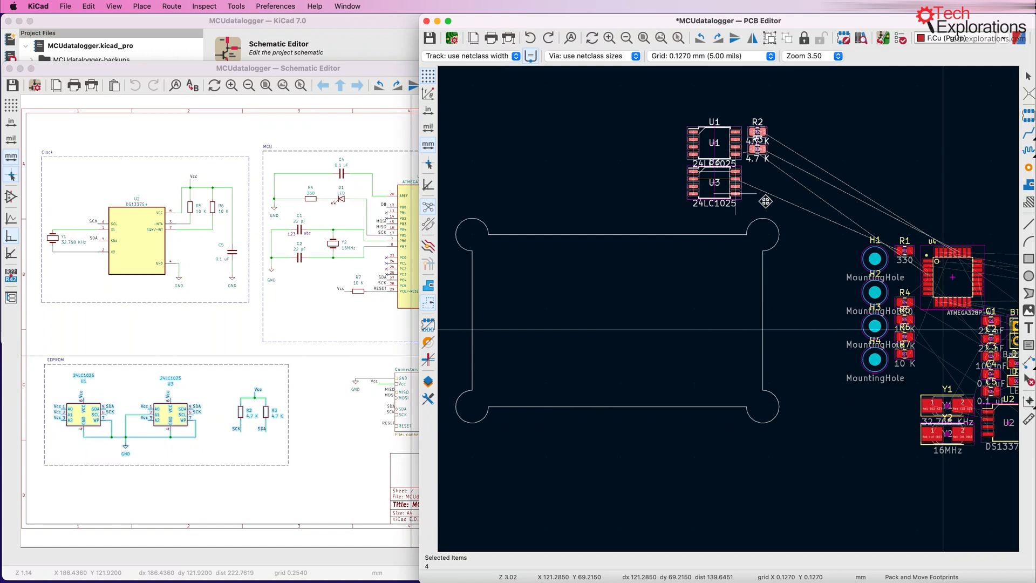
- Drop the packed U1, U3 and two 4.7 K resistors above the board outline
drag(766, 201, 607, 177)
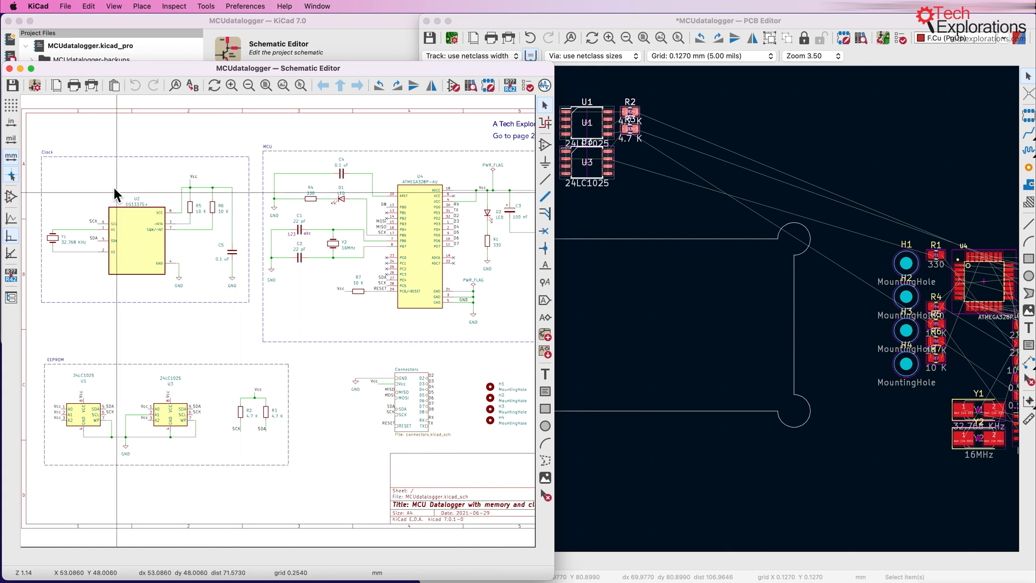
mouse_move(49, 168)
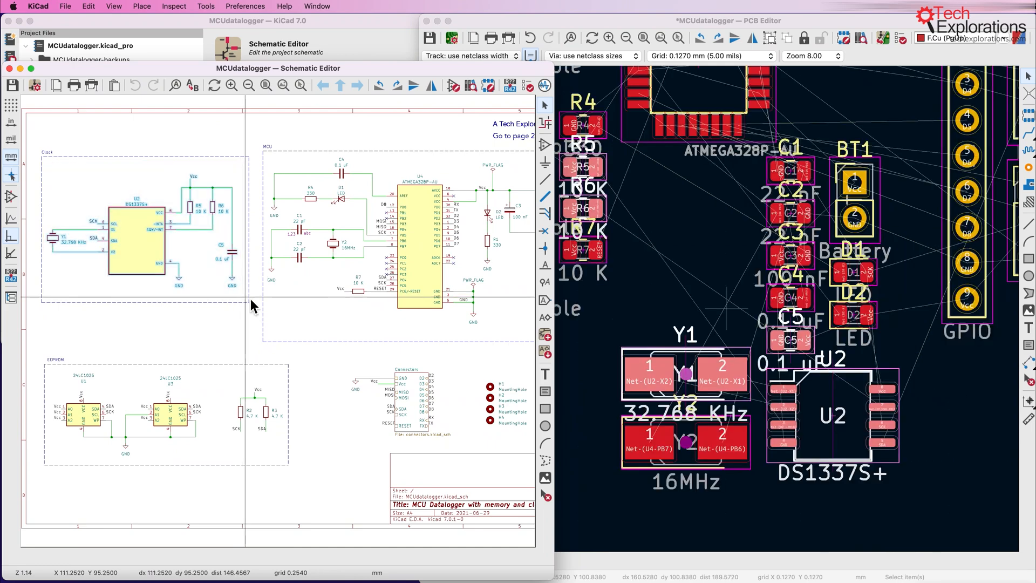
mouse_move(482, 261)
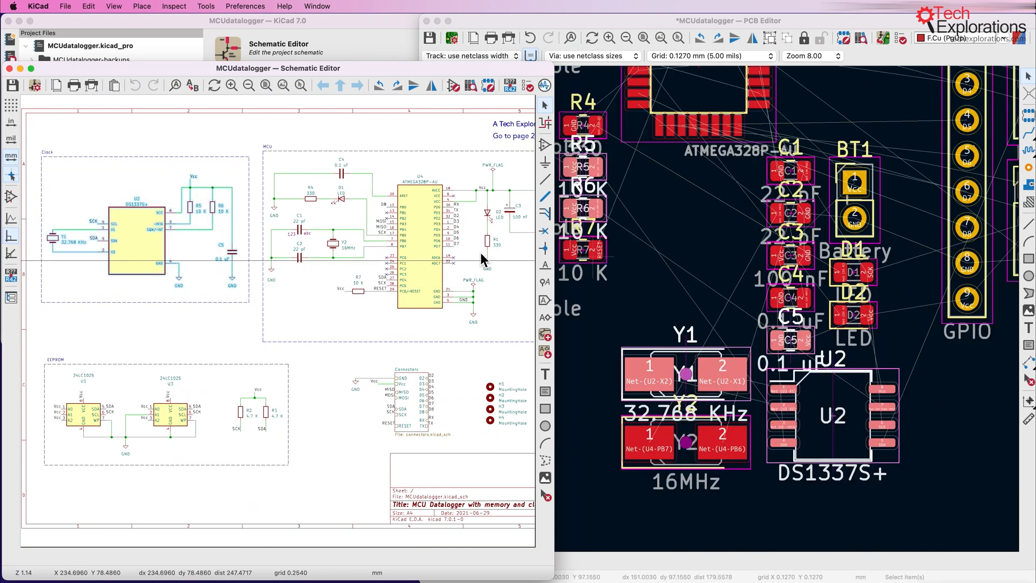
mouse_move(315, 237)
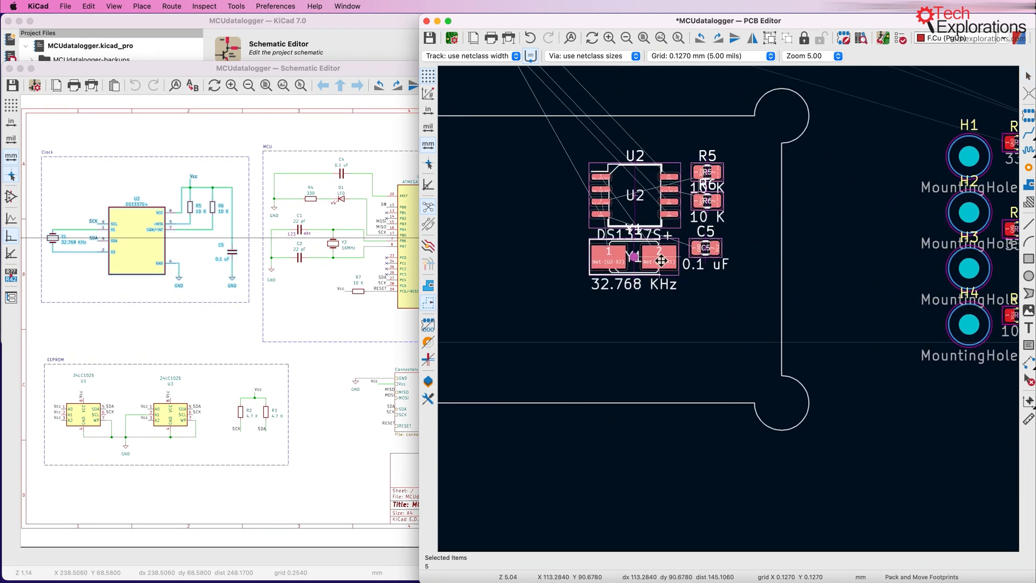
- Zoom out to view the packed U2, Y1, R5, R6 and C5 clock group
scroll(down, 3)
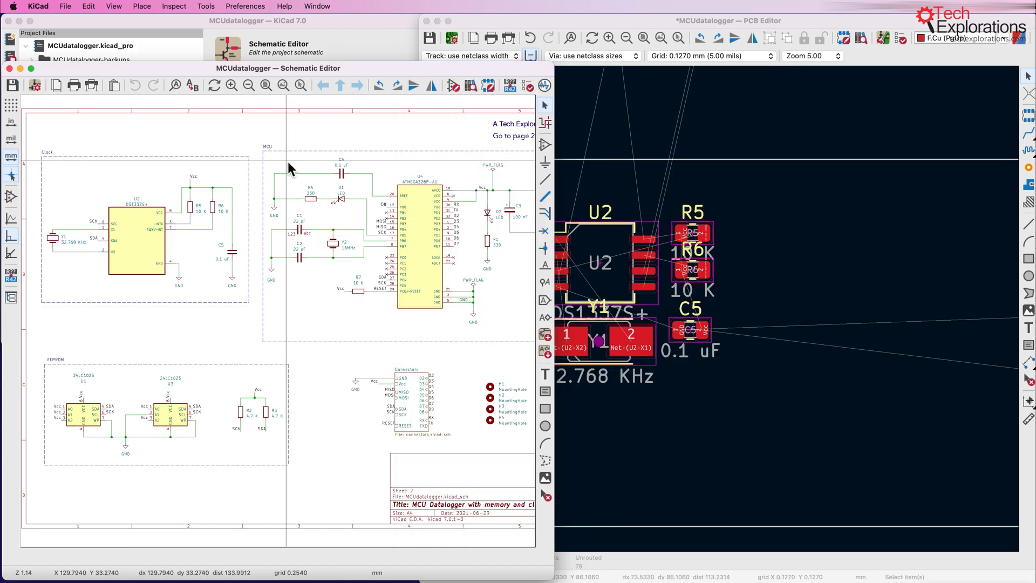
mouse_move(272, 168)
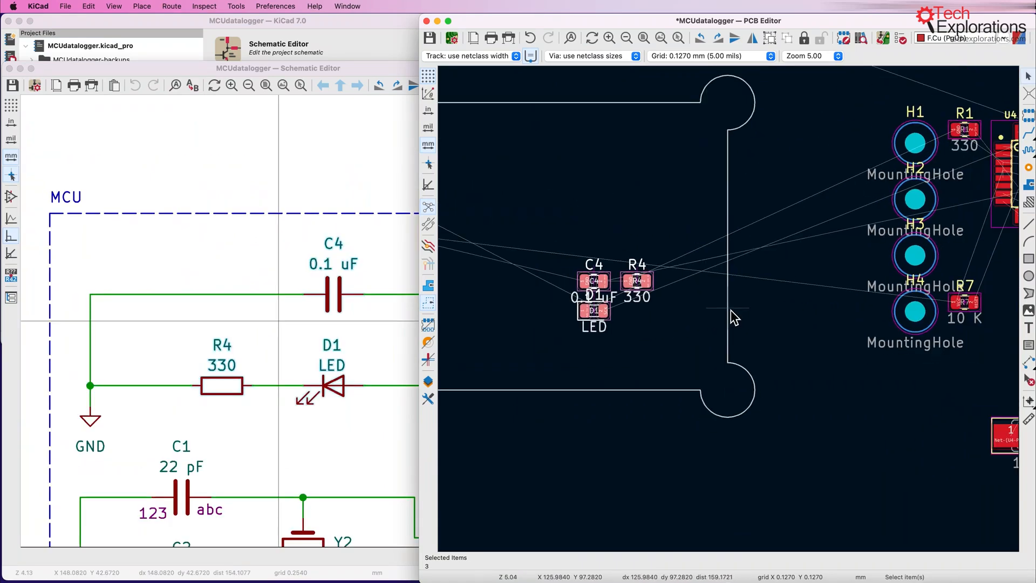
- Zoom out over the placed C4, R4, D1 group and bring the Schematic Editor forward
scroll(down, 3)
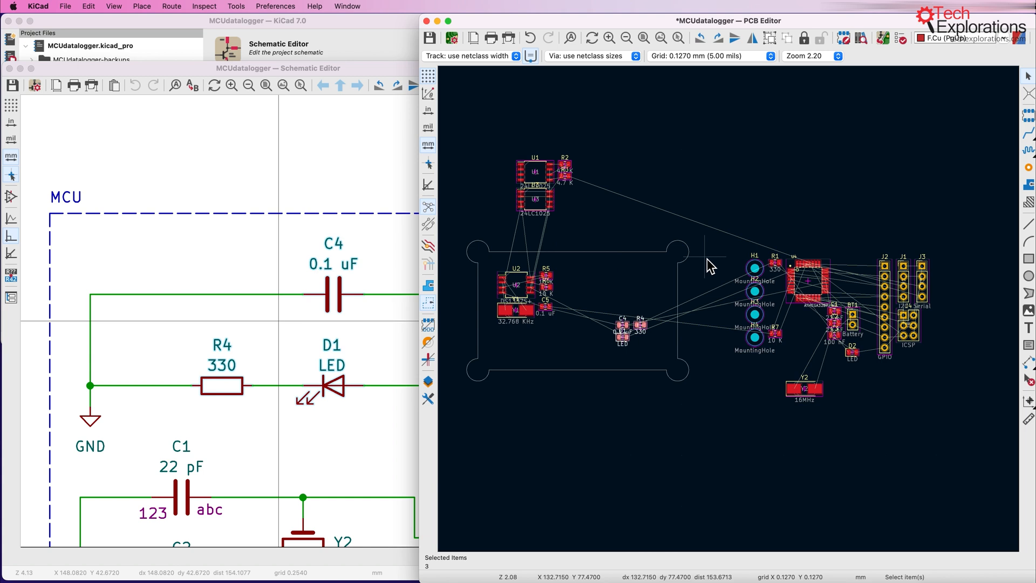
click(277, 68)
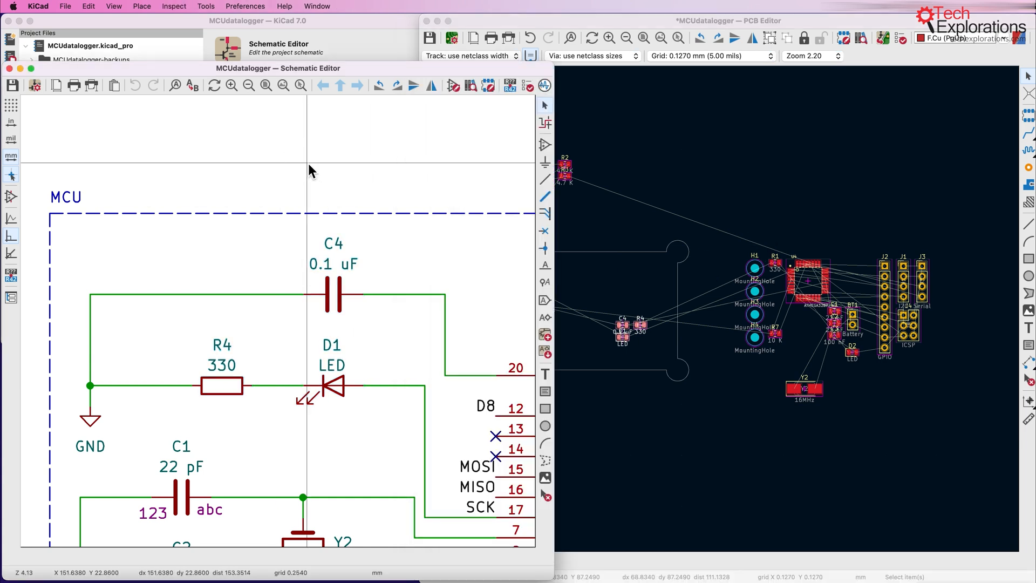